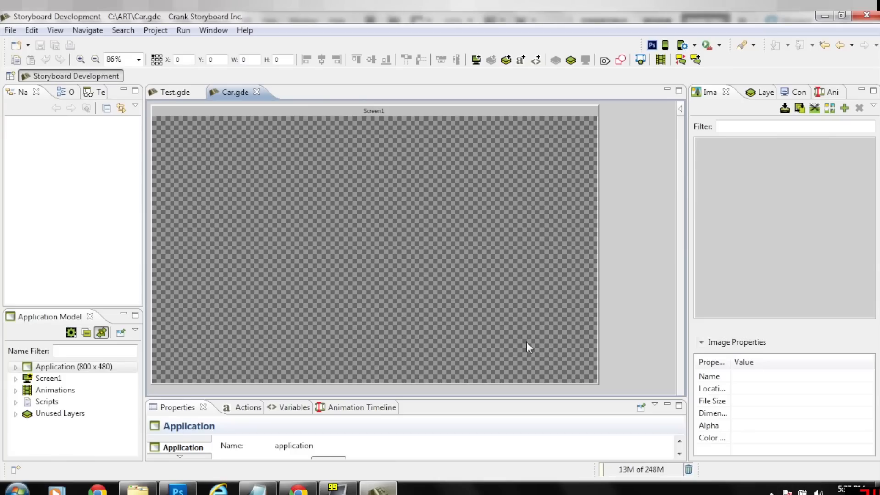
# Import the Photoshop PSD dashboard file as new Storyboard project CarDemo01
pyautogui.click(9, 30)
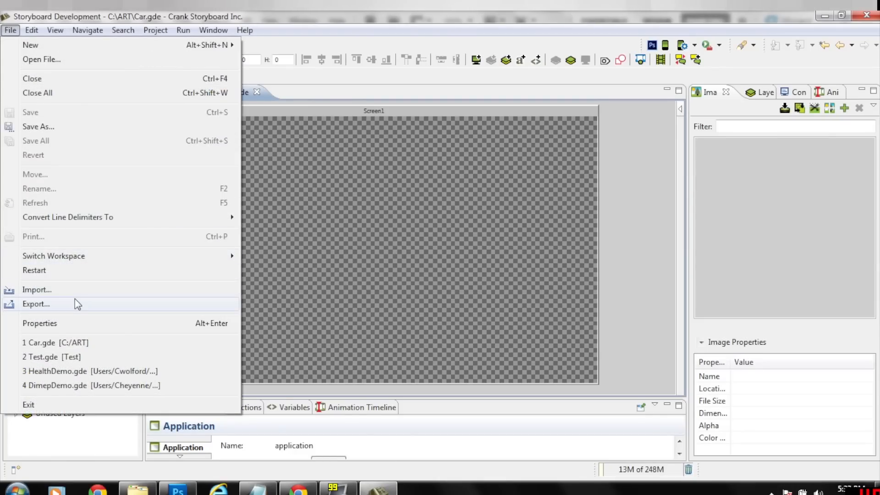
pyautogui.click(36, 289)
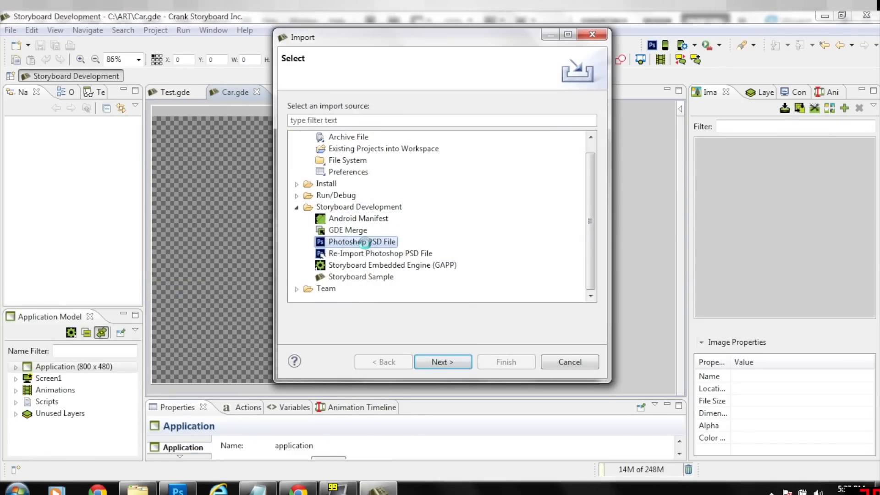
pyautogui.click(442, 362)
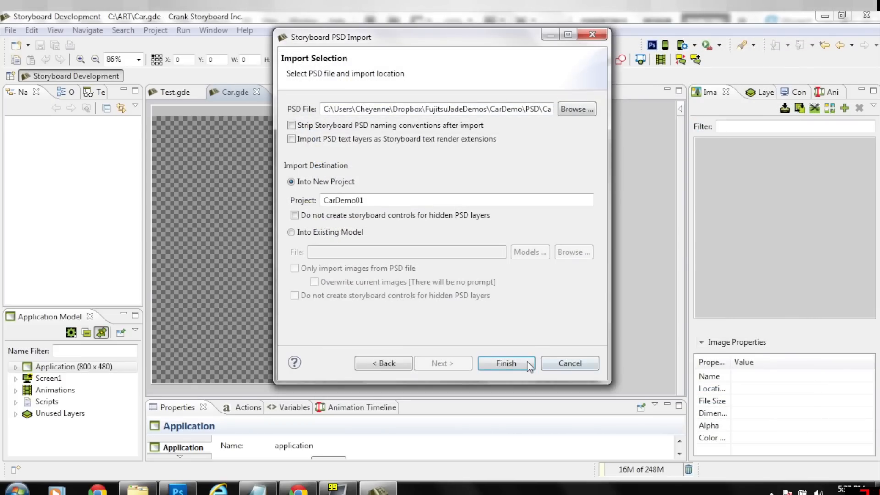
pyautogui.click(504, 363)
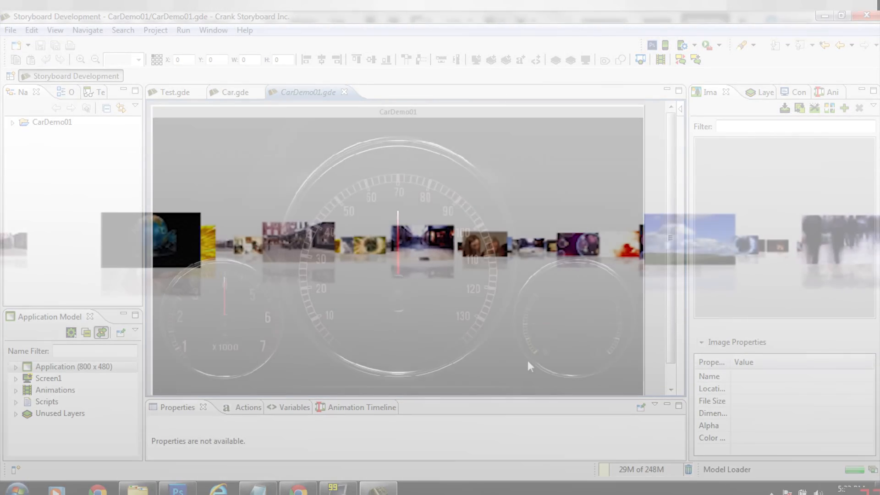